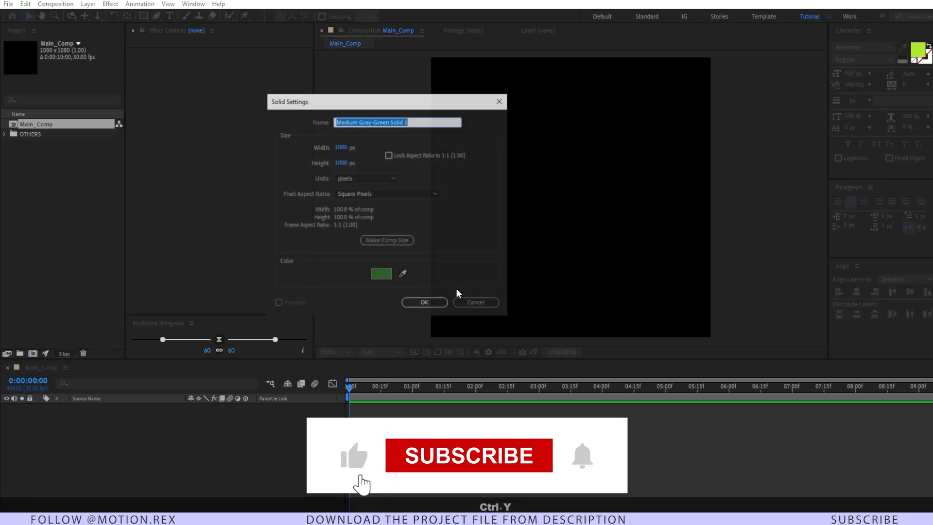
Step: Confirm the navy BG solid, then create a new composition named Glass
{"action": "left_click", "coordinate": [424, 303]}
{"action": "type", "text": "BG"}
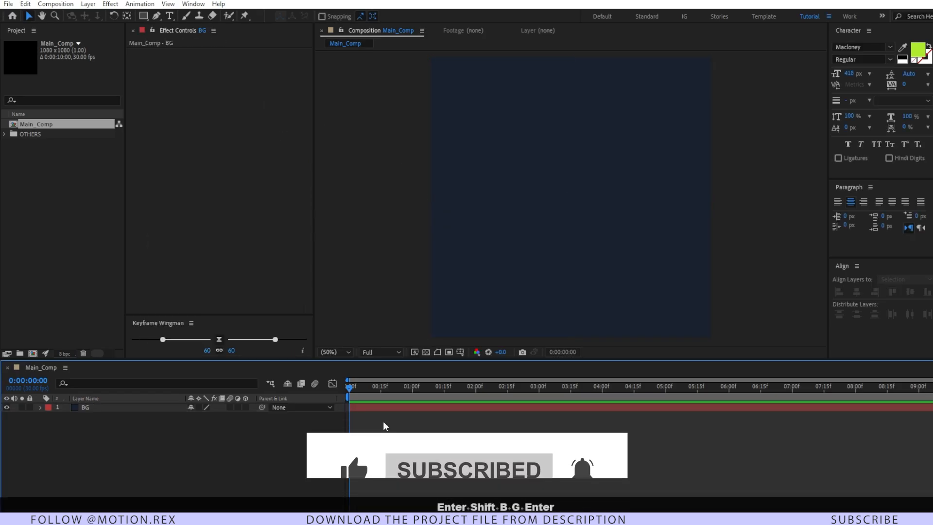
{"action": "key", "text": "ctrl+n"}
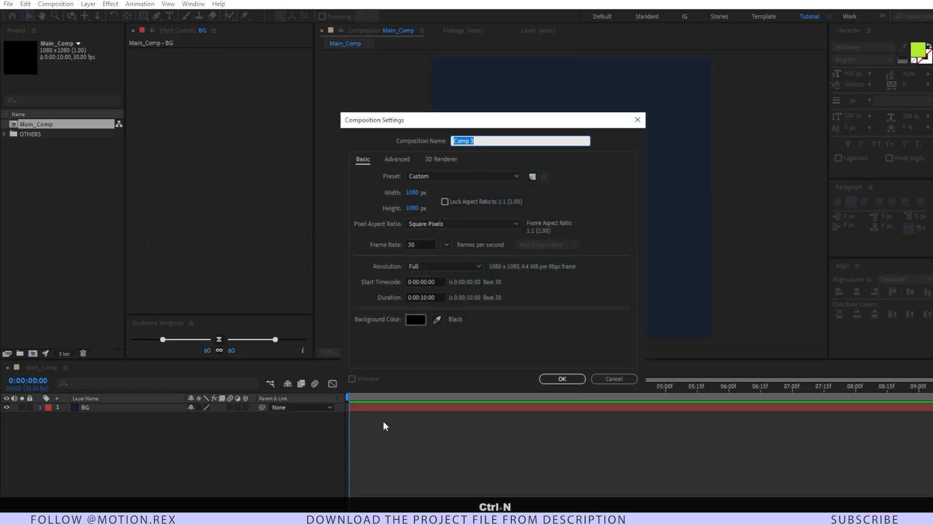
{"action": "type", "text": "Glass"}
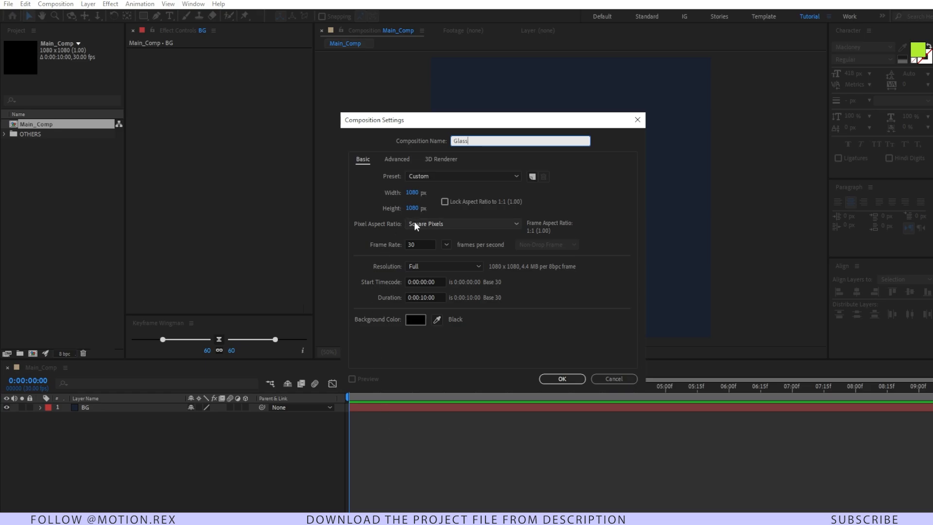
{"action": "left_click", "coordinate": [561, 378]}
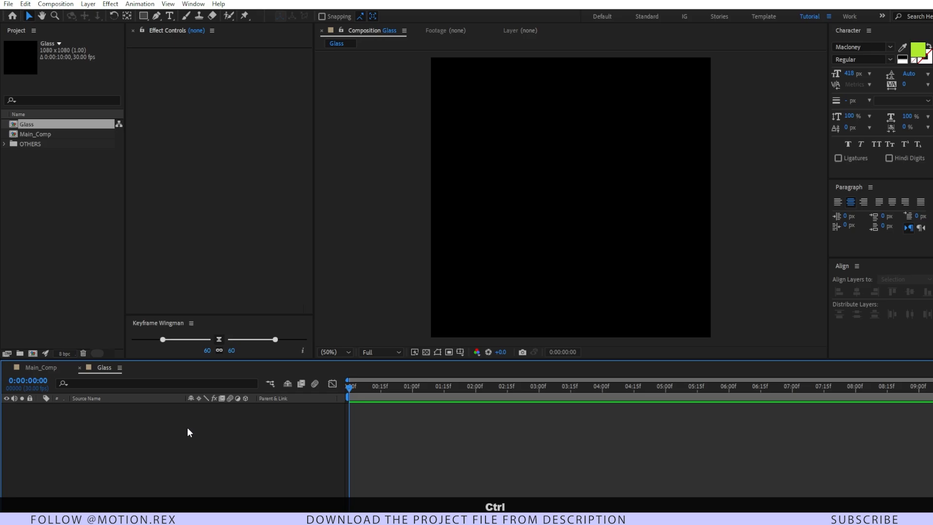
Step: Add a new red solid (Ctrl+Y) to the Glass composition as a narrow vertical bar
{"action": "key", "text": "ctrl+y"}
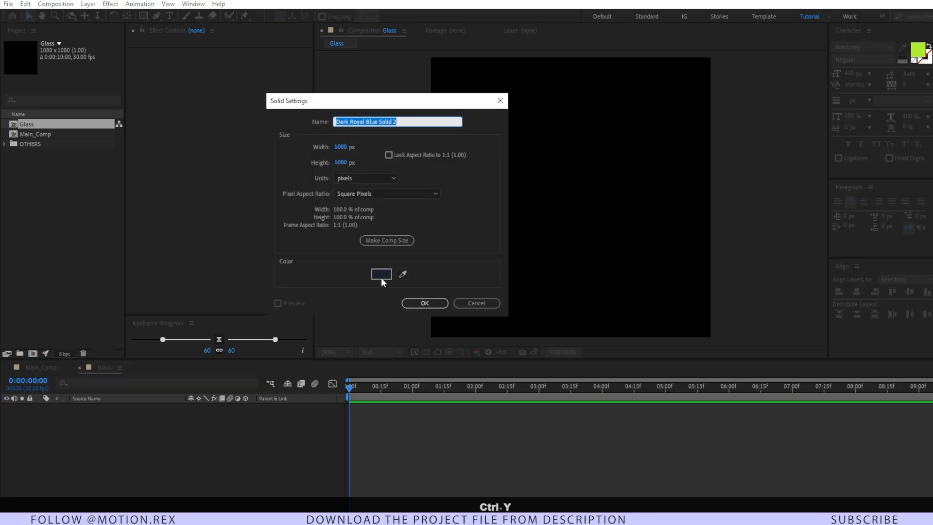
{"action": "left_click", "coordinate": [381, 274]}
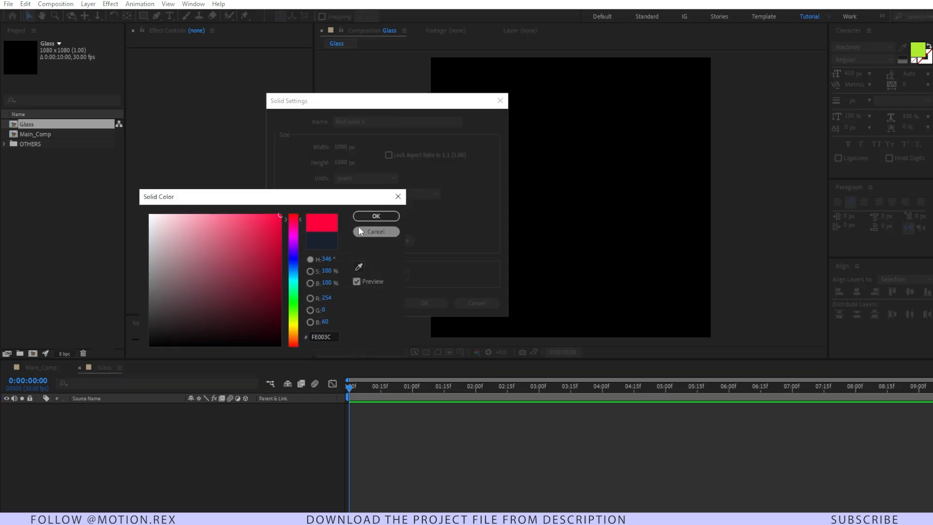
{"action": "left_click", "coordinate": [375, 216]}
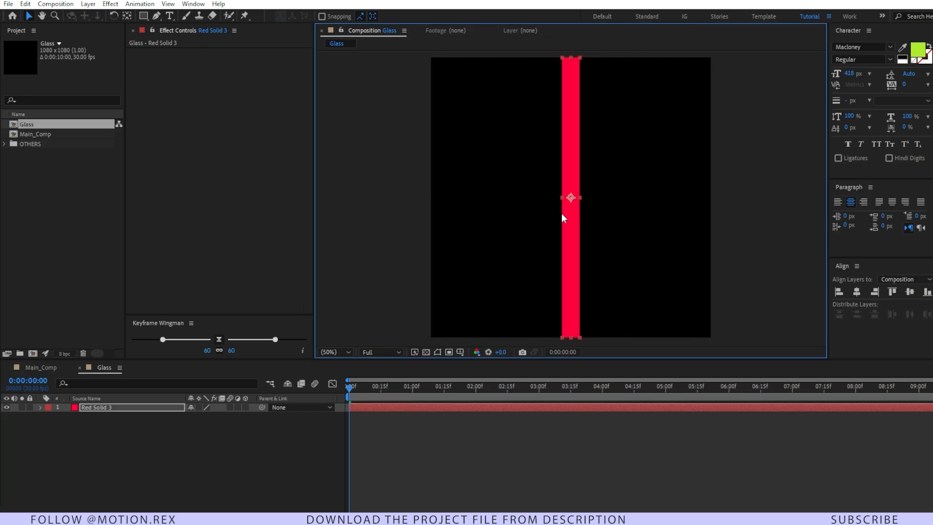
{"action": "left_click", "coordinate": [95, 407]}
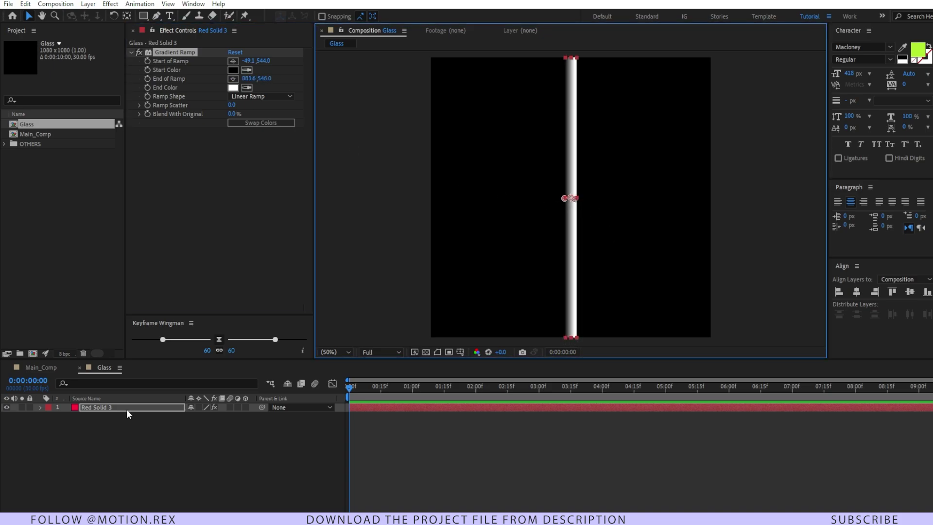
Step: Apply Motion Tile and widen Output Width so the gradient stripes fill the frame
{"action": "key", "text": "Ctrl+Space"}
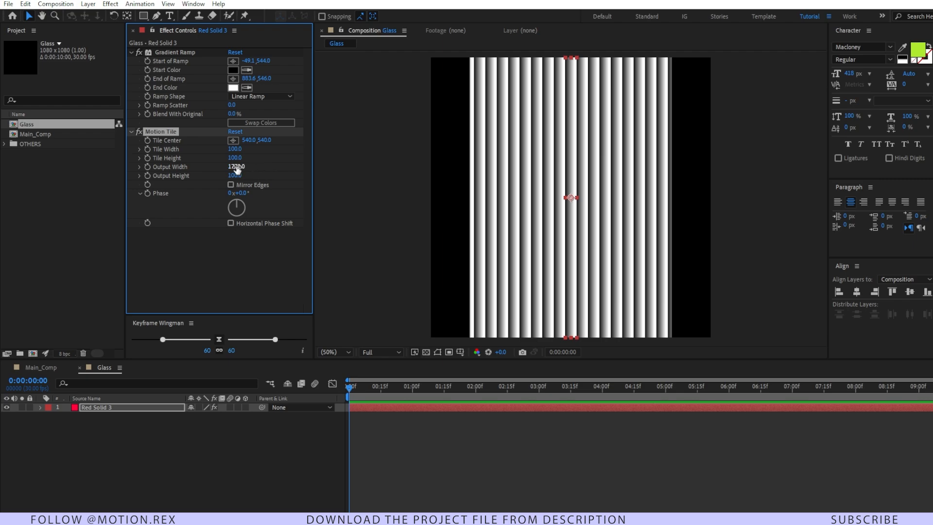
{"action": "left_click_drag", "start_coordinate": [235, 166], "coordinate": [244, 167]}
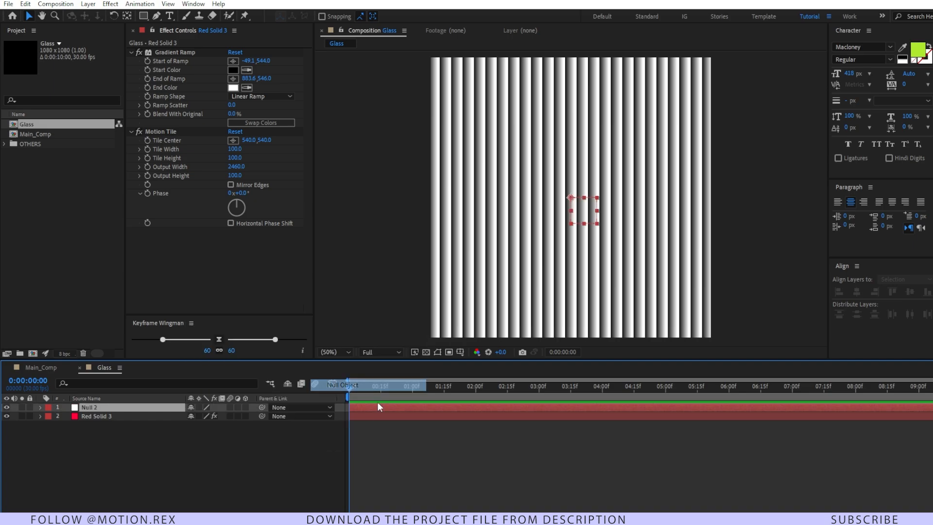
Step: Parent the striped solid to the null and keyframe the null's Position from time 0 to later
{"action": "left_click", "coordinate": [96, 416]}
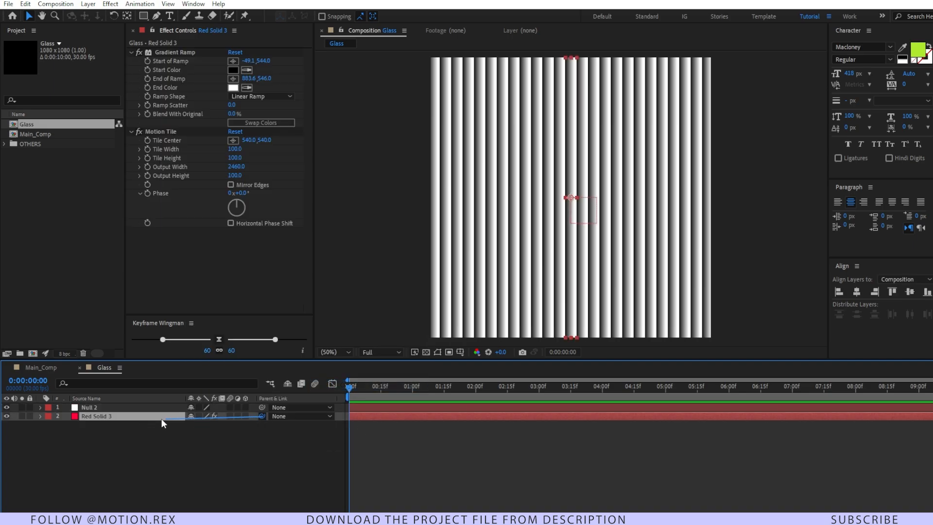
{"action": "left_click", "coordinate": [89, 407]}
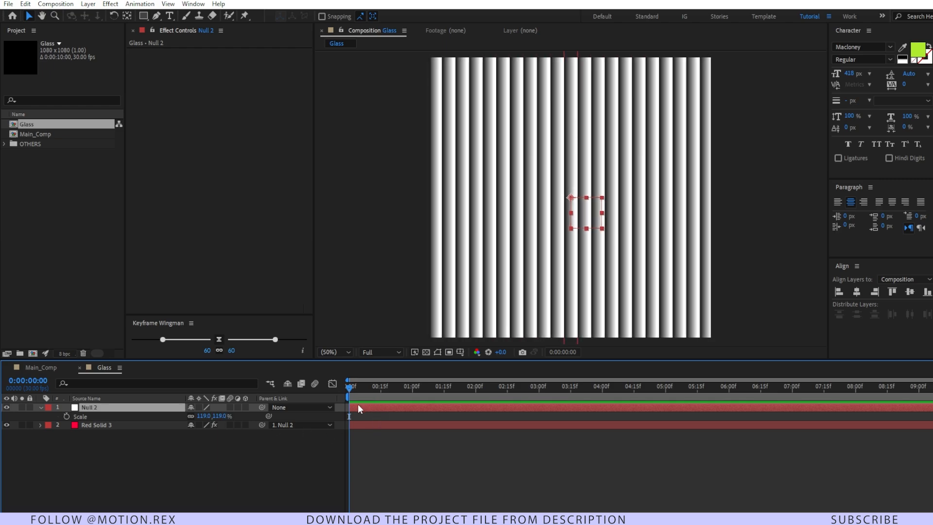
{"action": "key", "text": "Alt+Shift+p"}
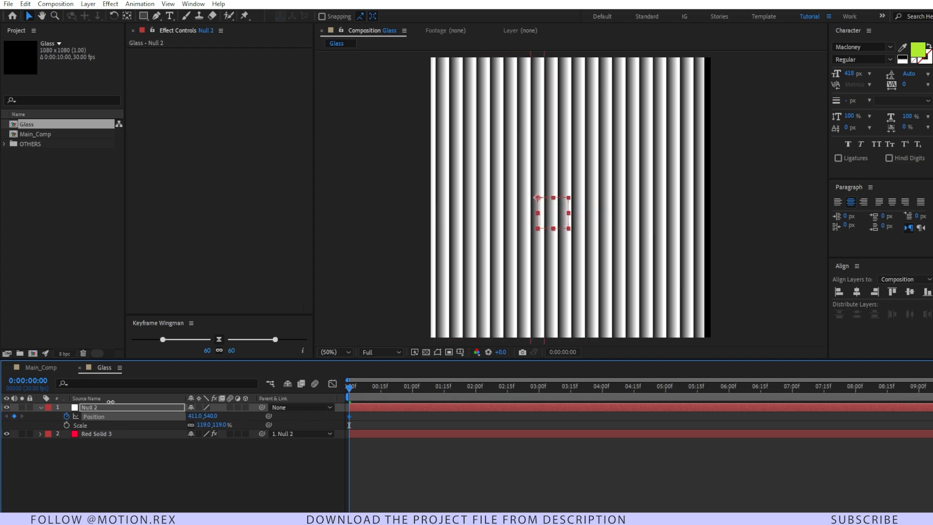
{"action": "left_click", "coordinate": [438, 386]}
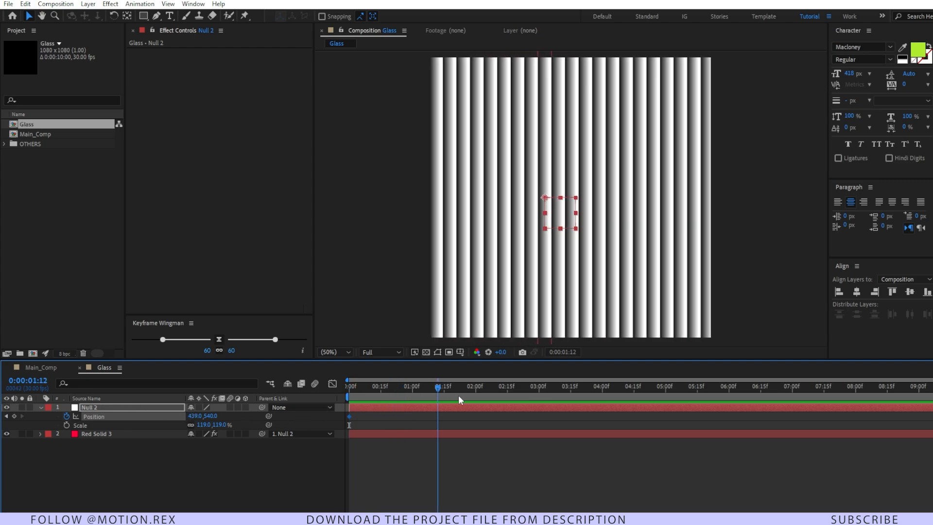
{"action": "left_click", "coordinate": [651, 386]}
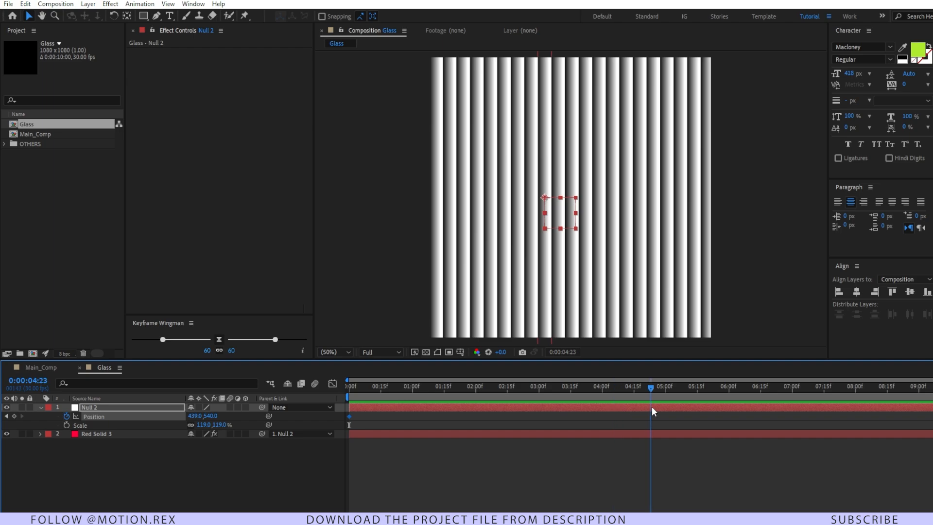
{"action": "left_click", "coordinate": [665, 385]}
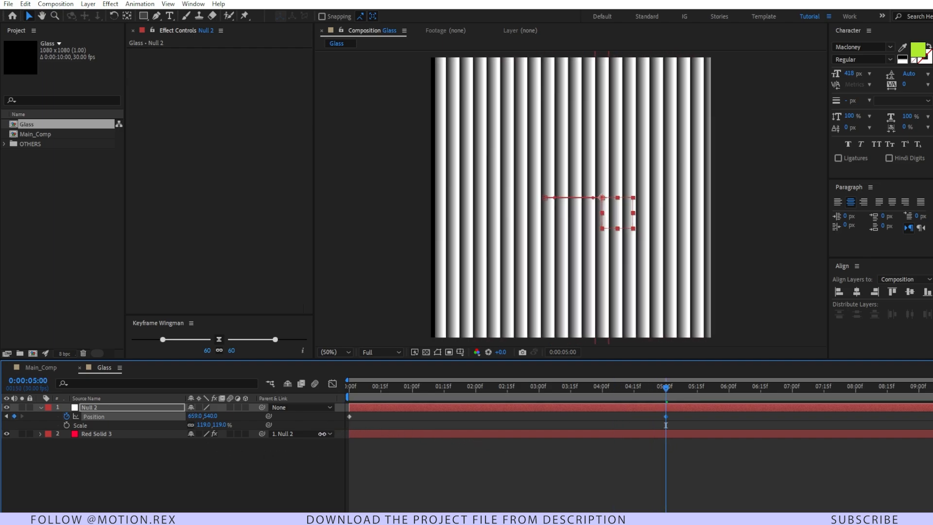
Step: Retime the last keyframe to about 3 s, preview the slide, and return to Main_Comp
{"action": "key", "text": "space"}
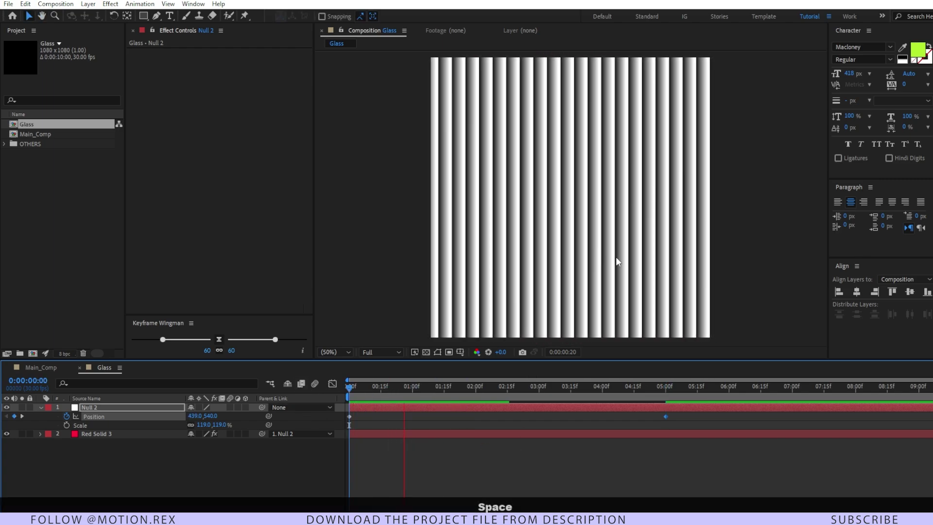
{"action": "left_click", "coordinate": [421, 386]}
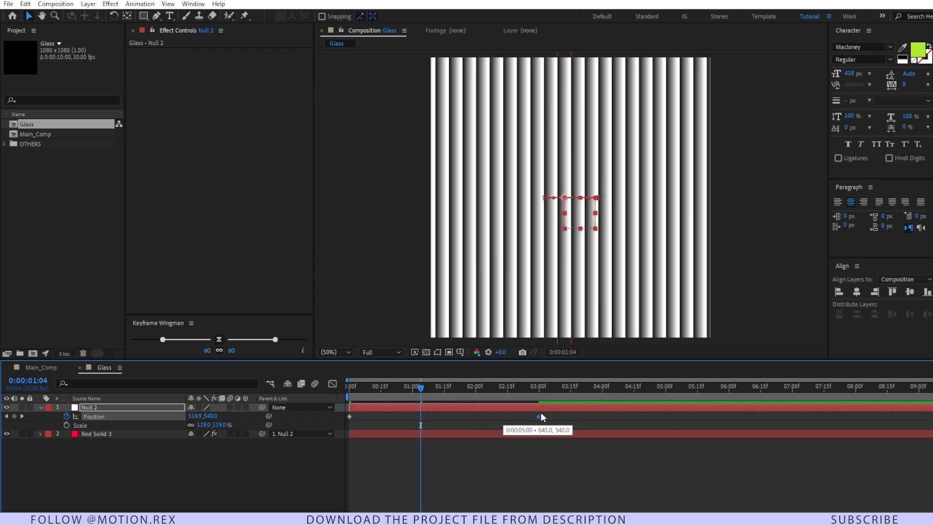
{"action": "key", "text": "space"}
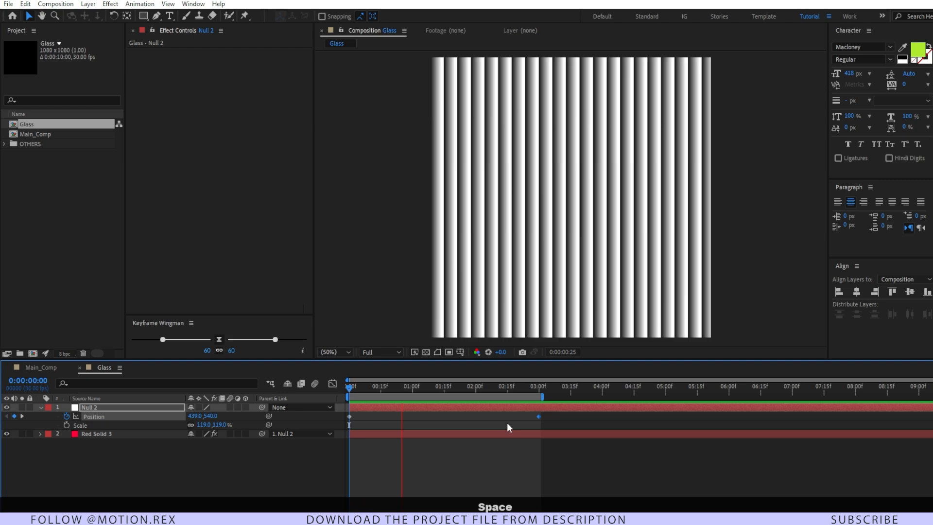
{"action": "key", "text": "space"}
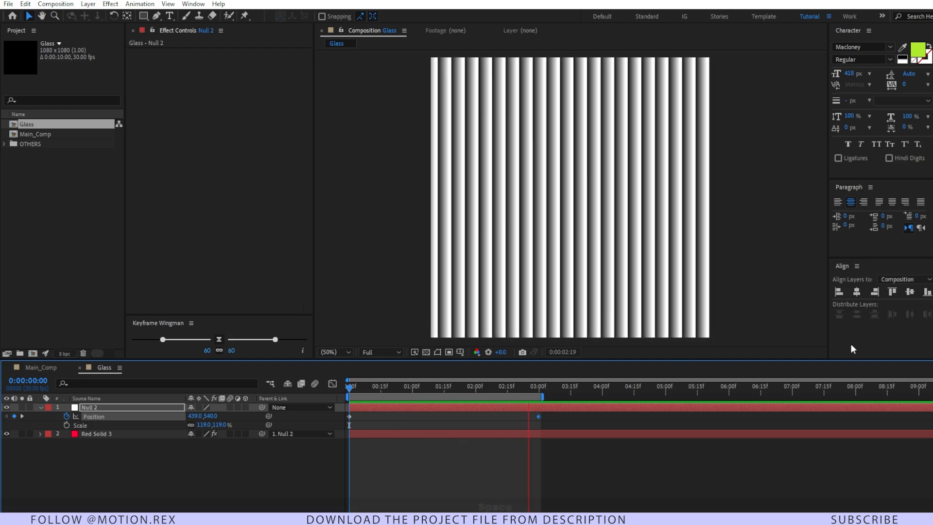
{"action": "left_click", "coordinate": [42, 368]}
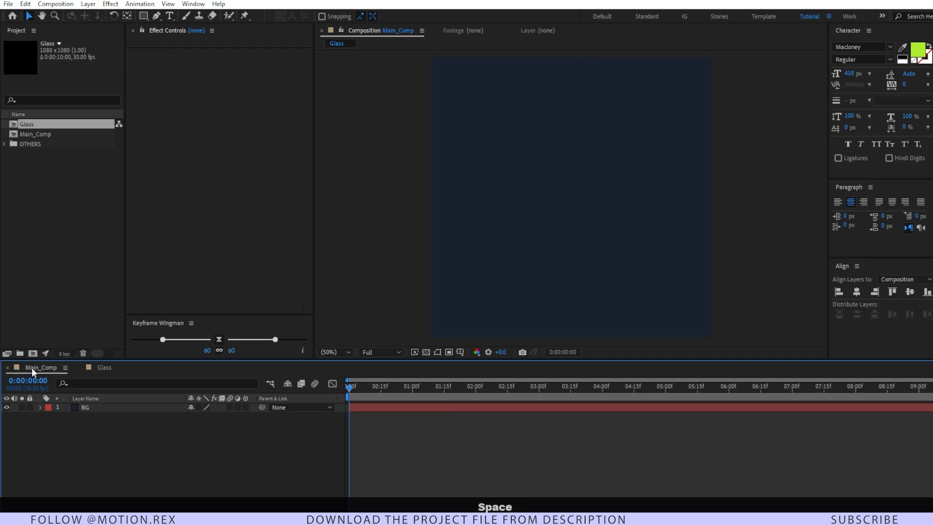
Step: Add the 'Glass' text layer with the Type tool and a new adjustment layer above it
{"action": "left_click", "coordinate": [35, 135]}
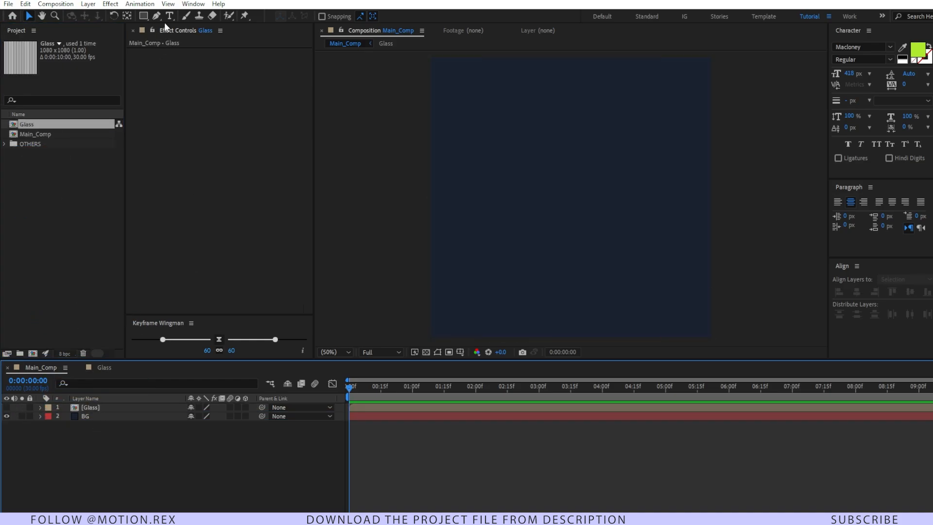
{"action": "left_click", "coordinate": [169, 16]}
{"action": "type", "text": "Glass"}
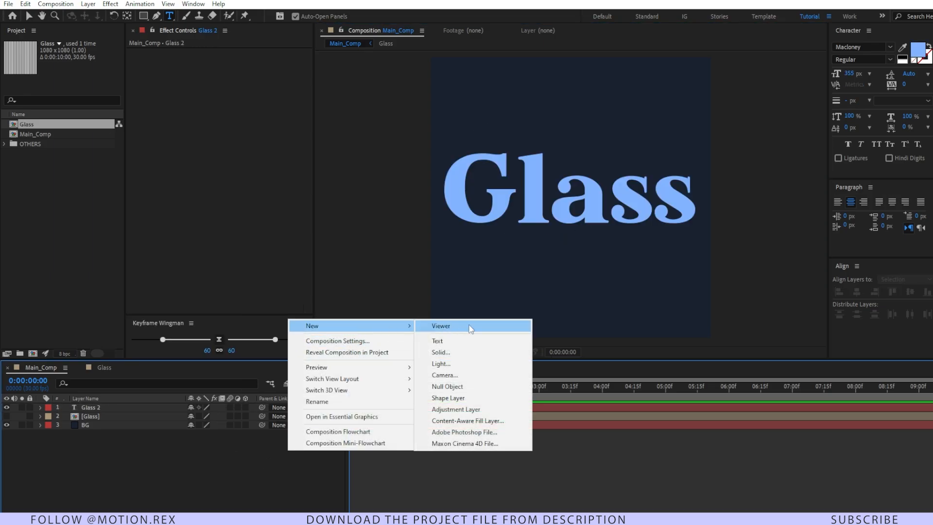
{"action": "left_click", "coordinate": [456, 409]}
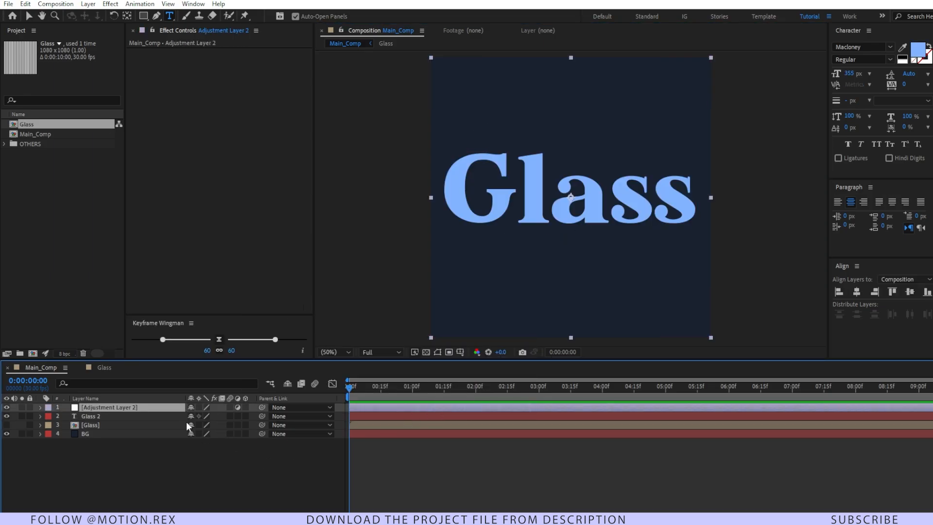
Step: Apply Displacement Map to the adjustment layer using the Glass layer as its map source
{"action": "key", "text": "ctrl+space"}
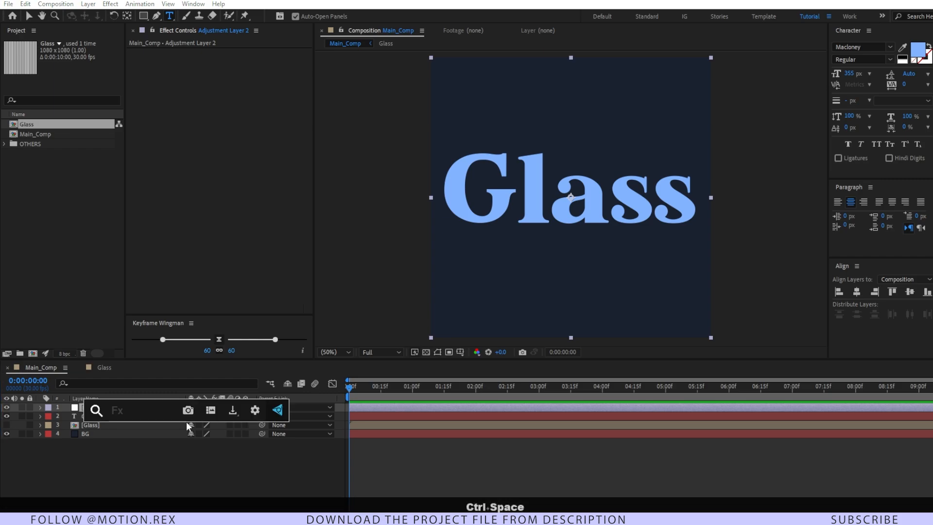
{"action": "type", "text": "dis"}
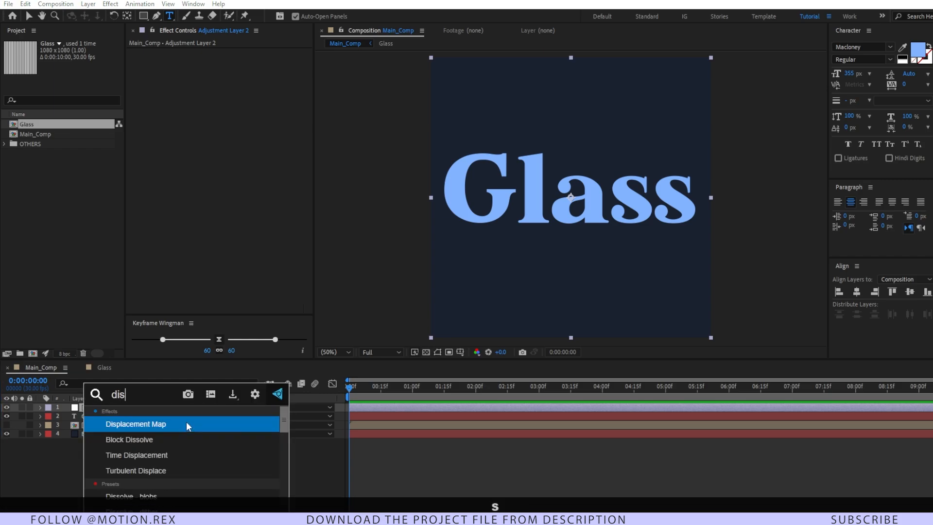
{"action": "double_click", "coordinate": [135, 424]}
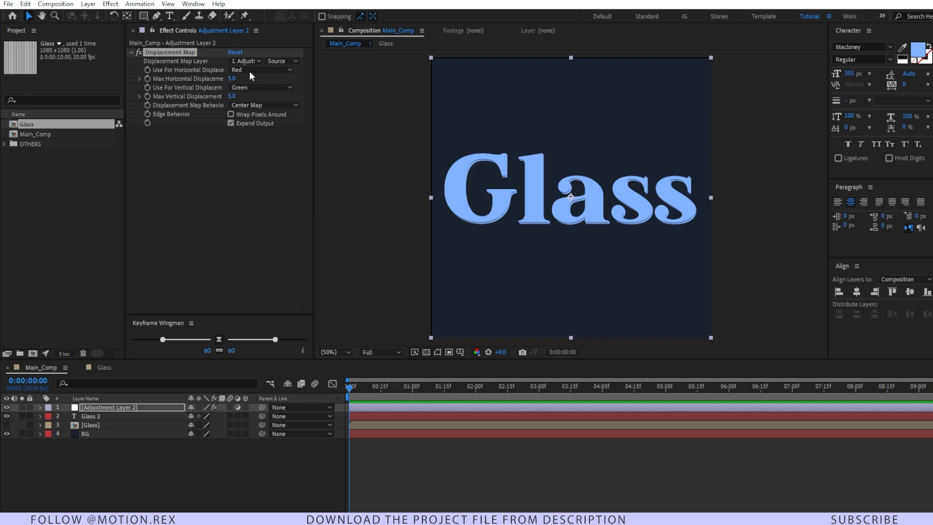
{"action": "left_click", "coordinate": [246, 61]}
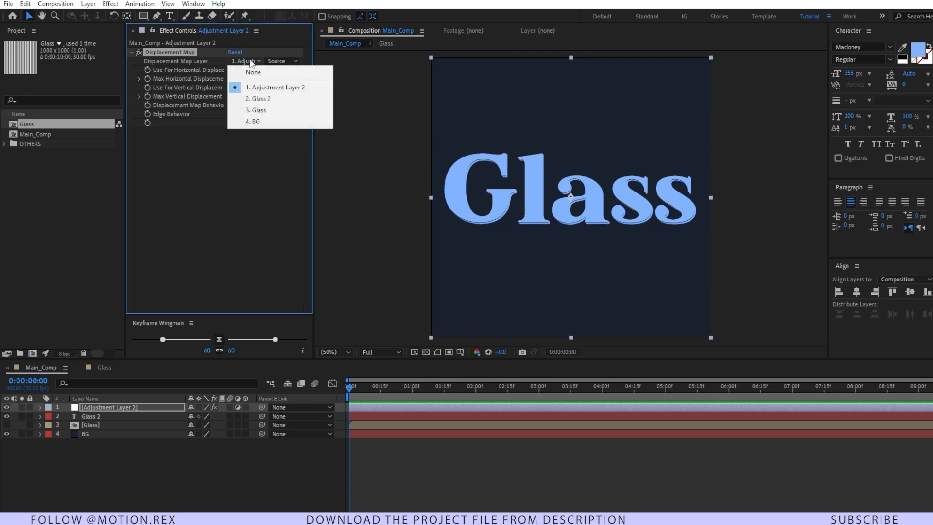
{"action": "left_click", "coordinate": [256, 110]}
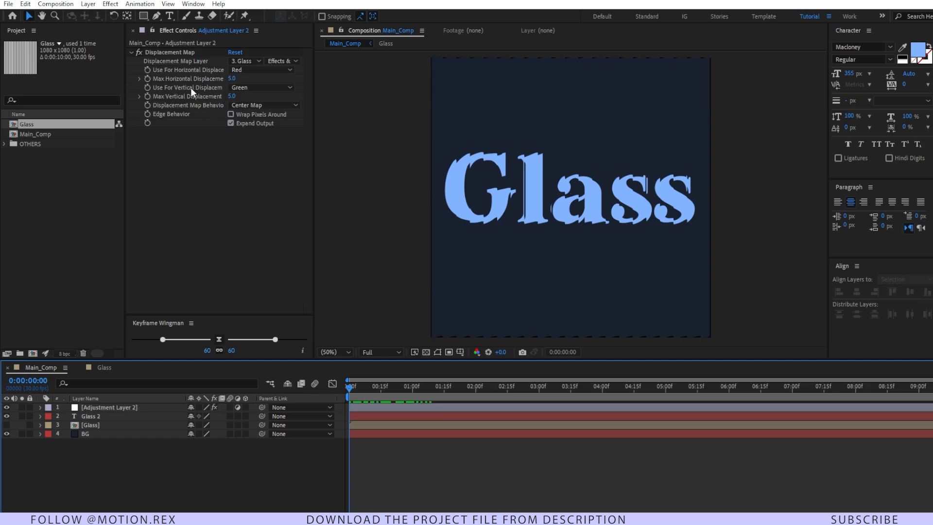
{"action": "mouse_move", "coordinate": [238, 105]}
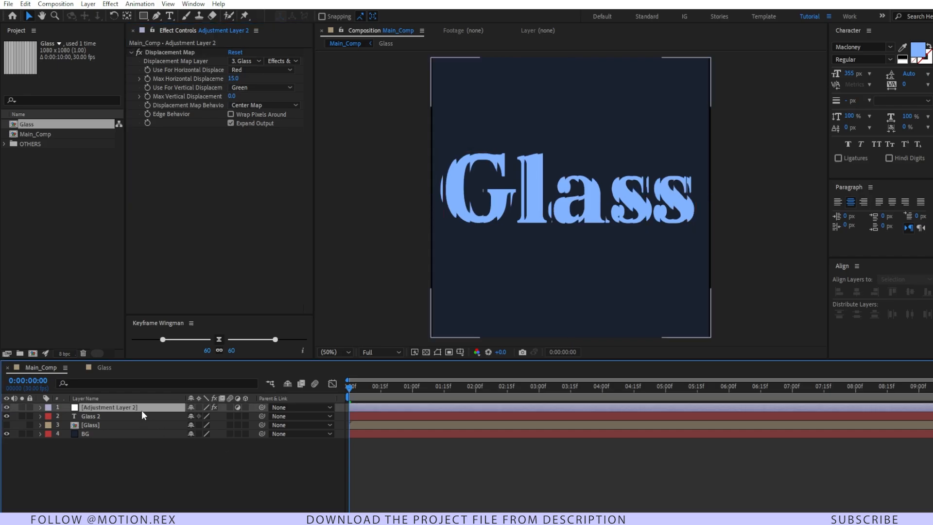
Step: Add a Transform effect with Scale 105 and preview the distorted text
{"action": "type", "text": "tra"}
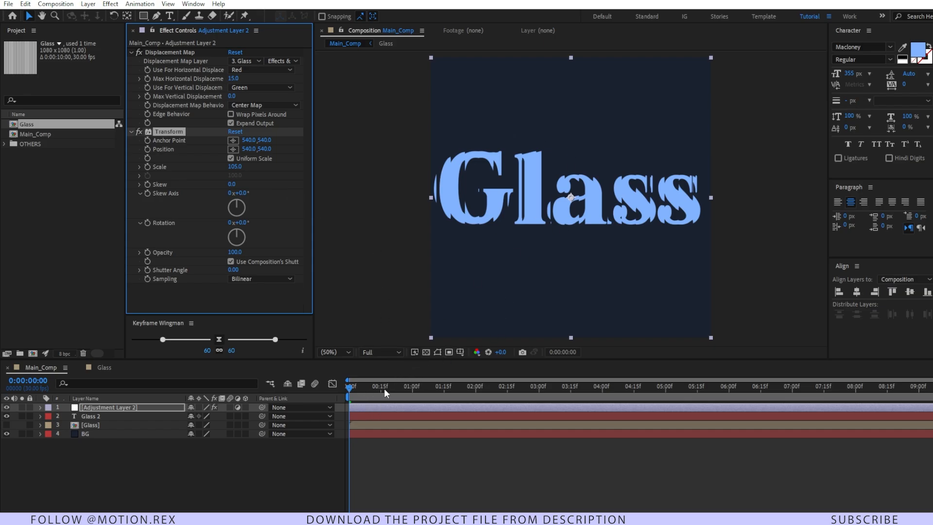
{"action": "key", "text": "space"}
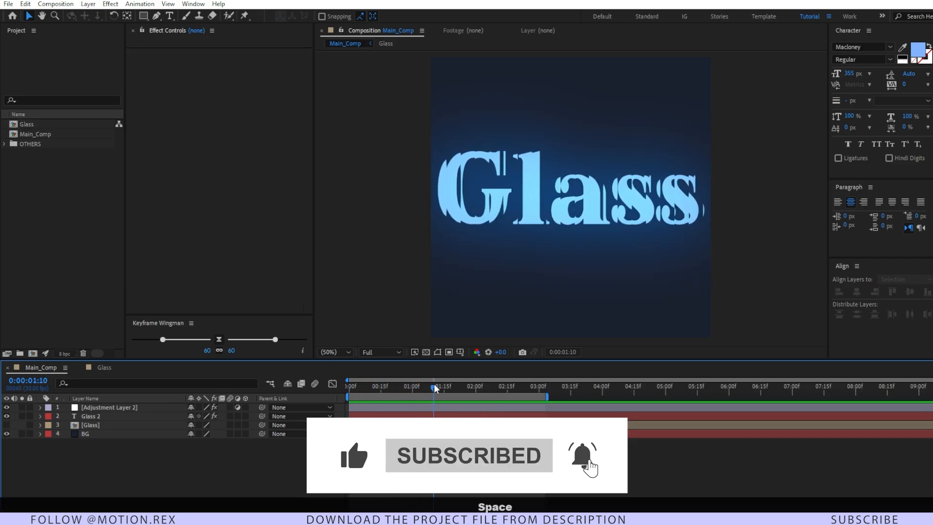
Step: Inside the Glass comp, add an adjustment layer with a Sine Wave Warp over the stripes
{"action": "left_click", "coordinate": [498, 387]}
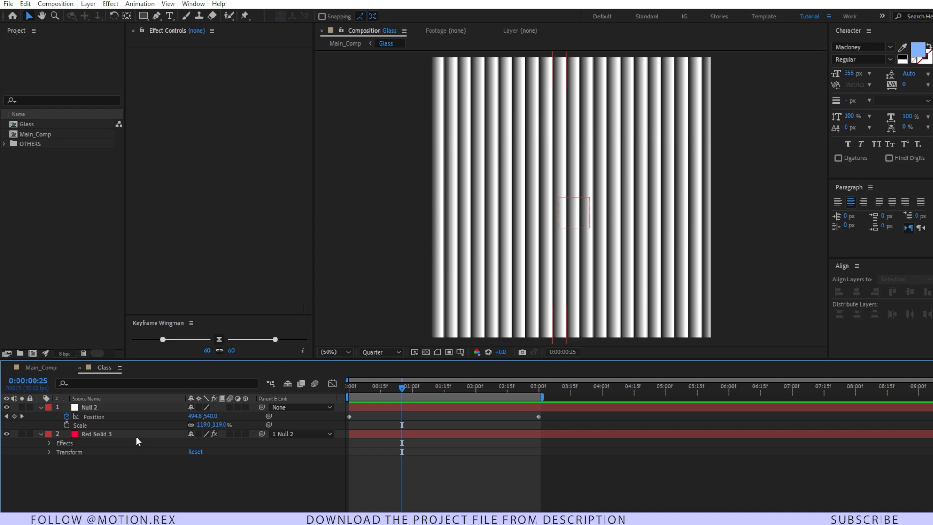
{"action": "mouse_move", "coordinate": [148, 484]}
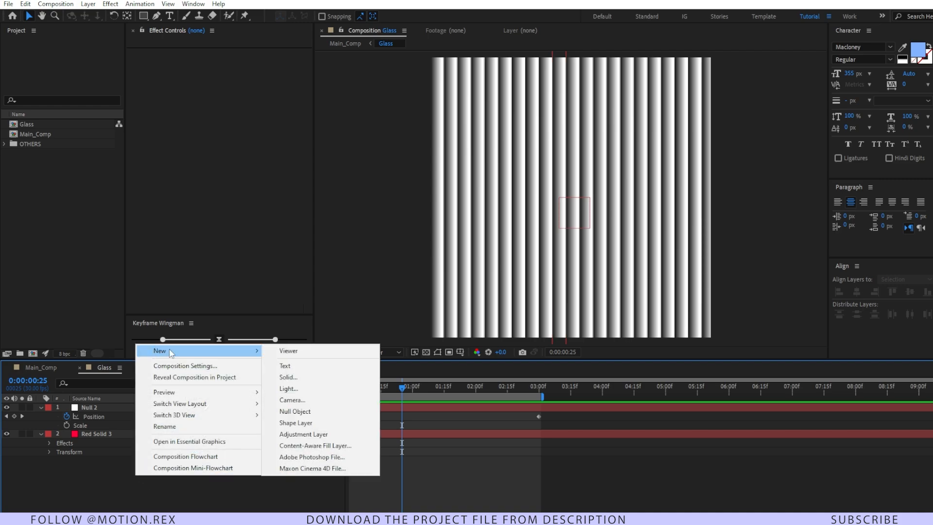
{"action": "left_click", "coordinate": [303, 433]}
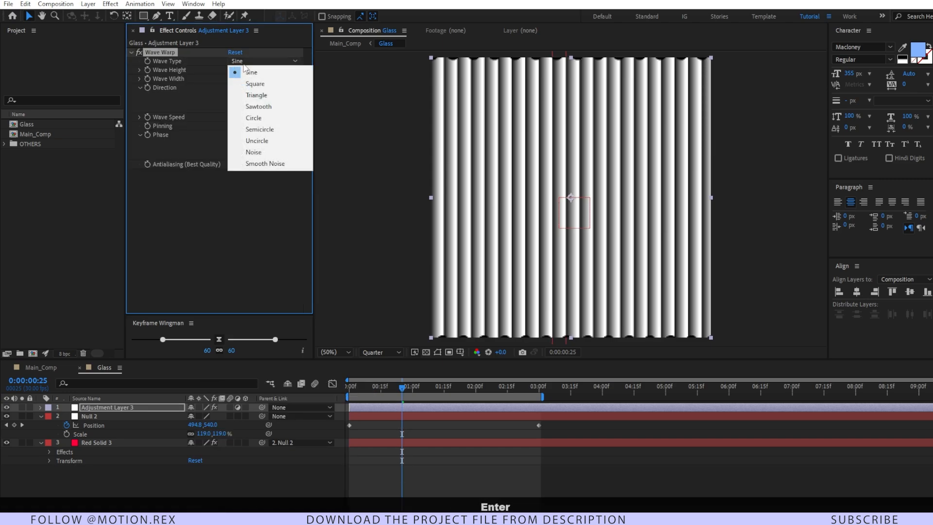
{"action": "left_click", "coordinate": [253, 117]}
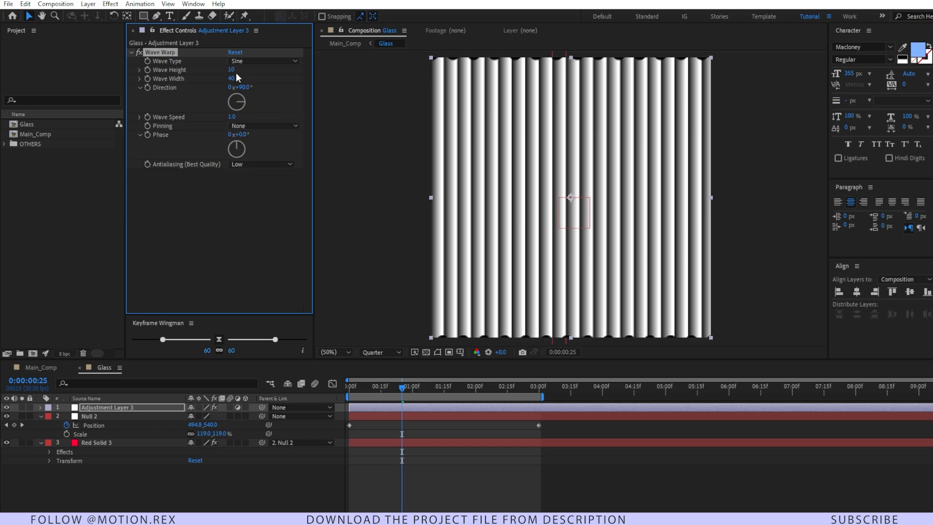
Step: Rotate the Wave Warp direction to about 184° so waves run across the stripes
{"action": "left_click_drag", "start_coordinate": [236, 102], "coordinate": [249, 92]}
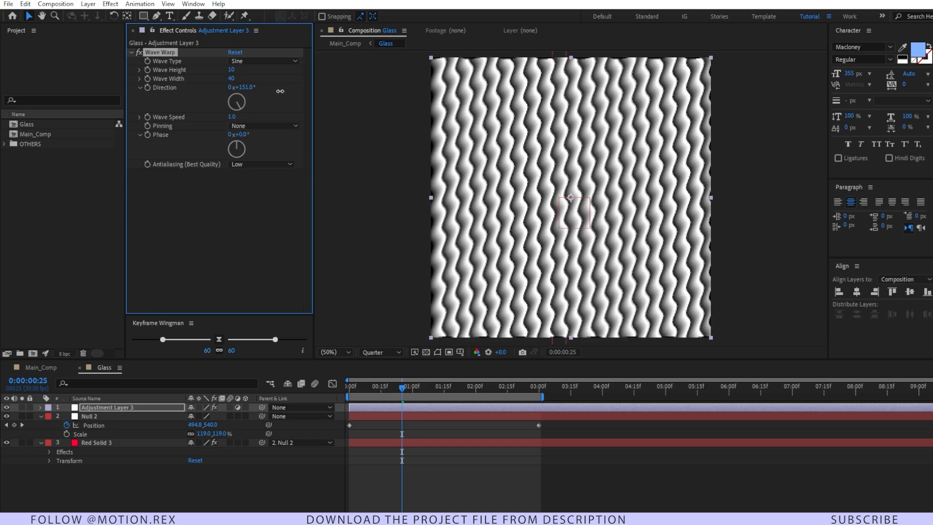
{"action": "left_click_drag", "start_coordinate": [236, 101], "coordinate": [237, 89]}
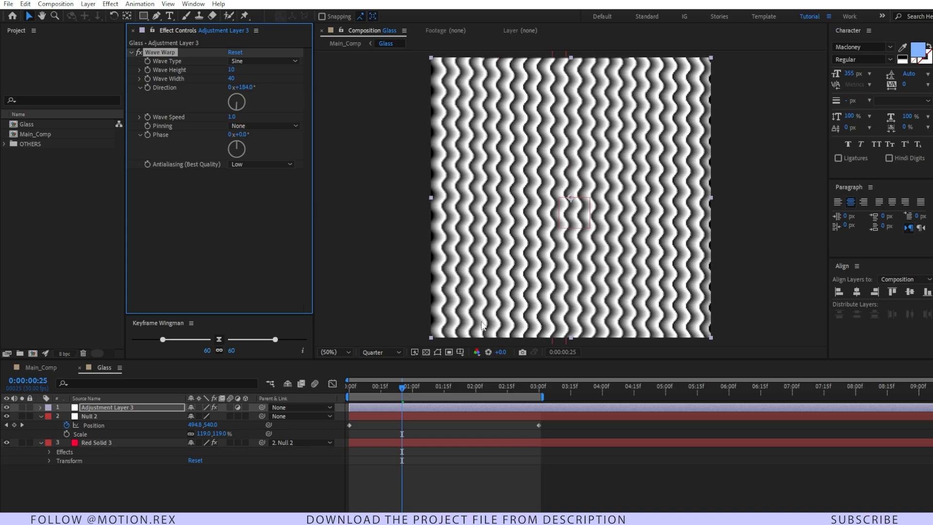
{"action": "left_click", "coordinate": [379, 352]}
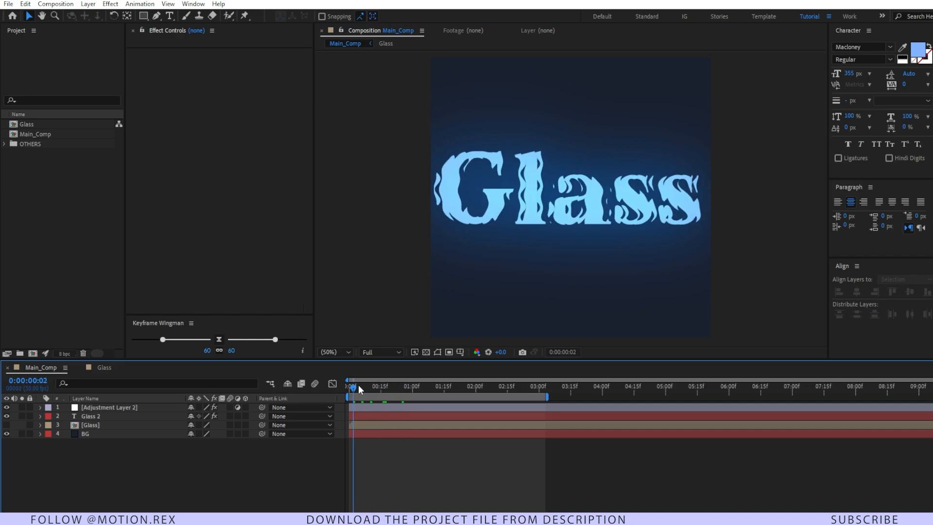
Step: Set preview resolution to Half and play back the rippling glass text animation
{"action": "left_click", "coordinate": [333, 351]}
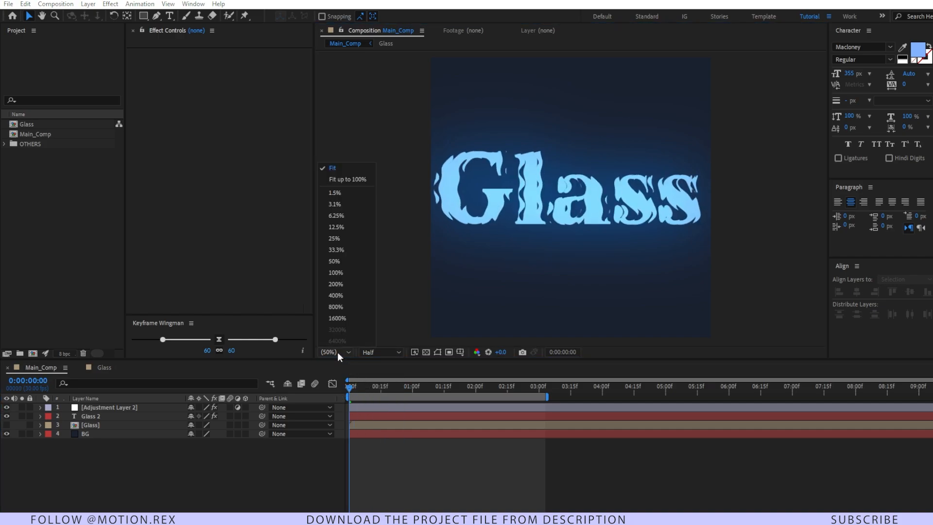
{"action": "key", "text": "space"}
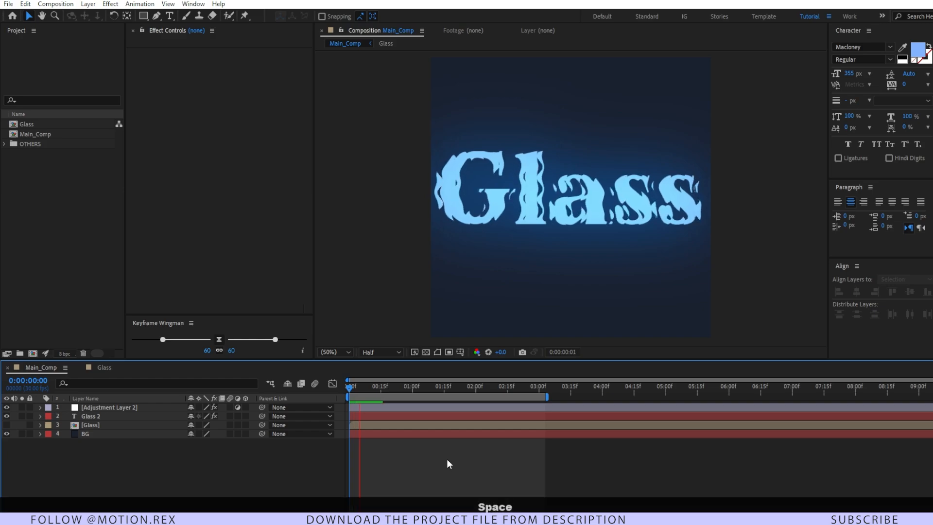
{"action": "key", "text": "space"}
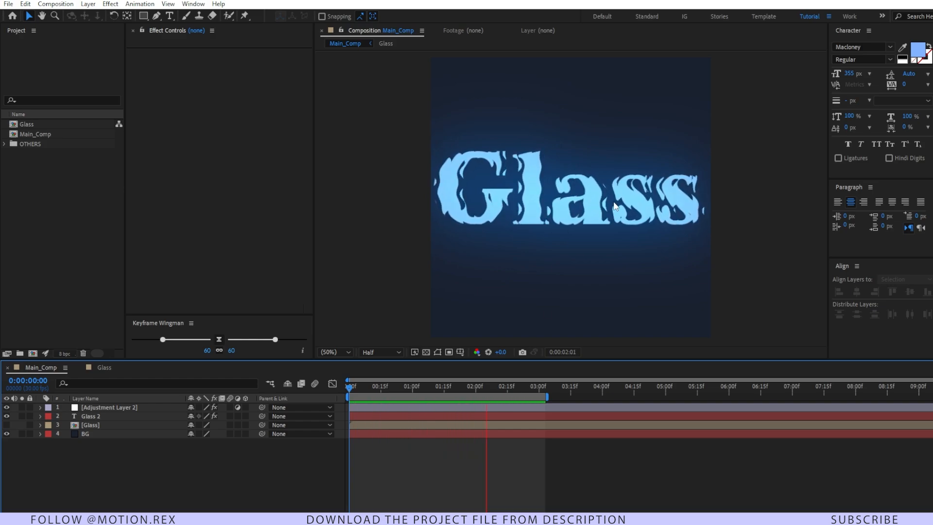
{"action": "key", "text": "space"}
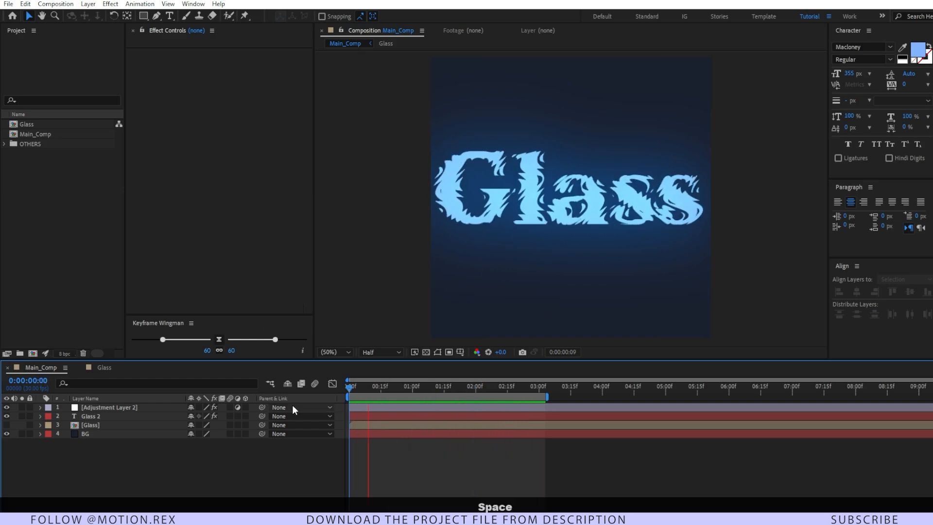